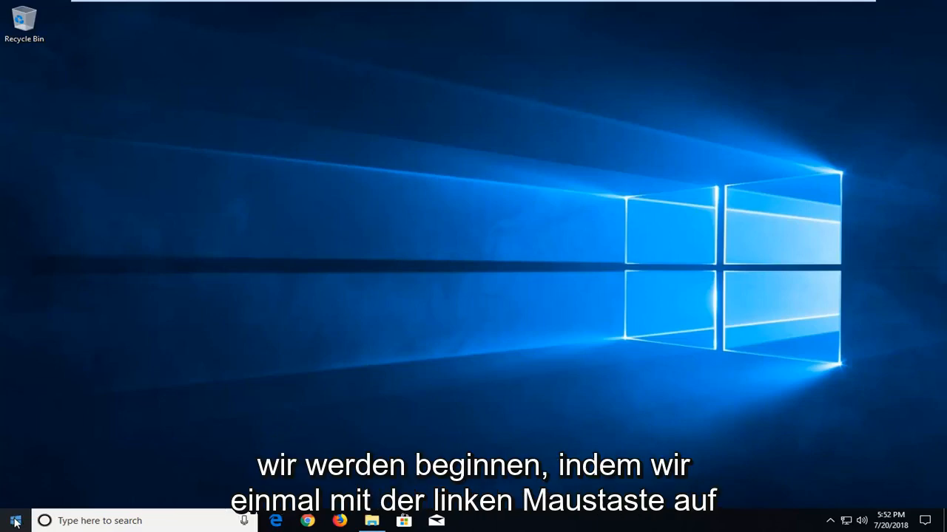
Search the Start menu for 'cmd' to locate Command Prompt
{"action": "left_click", "coordinate": [15, 521]}
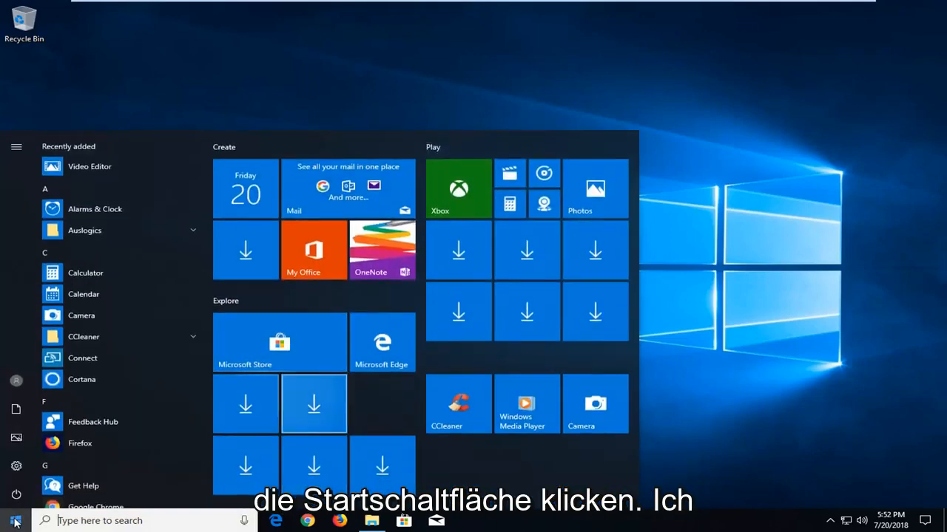
{"action": "type", "text": "cmd"}
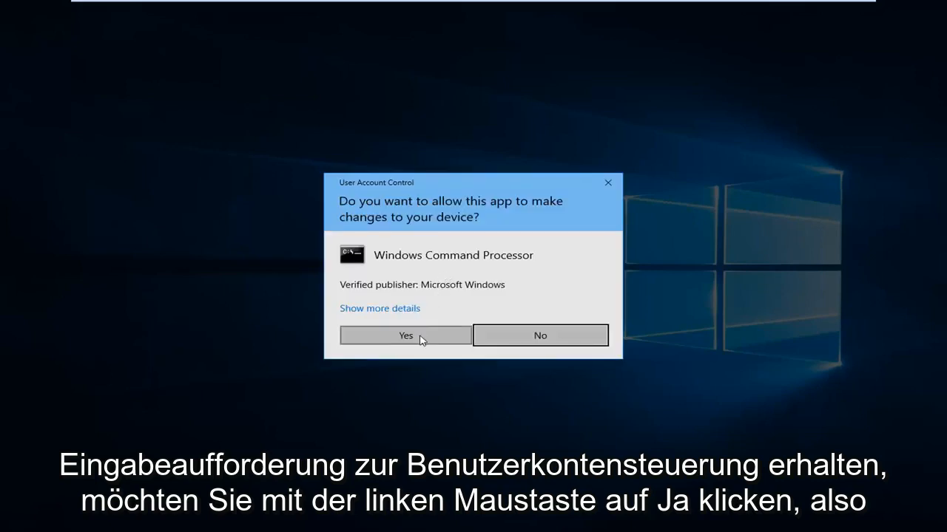
Approve the elevation and enter 'taskkill /im chrome.exe' at the administrator prompt
{"action": "left_click", "coordinate": [405, 334]}
{"action": "type", "text": "t"}
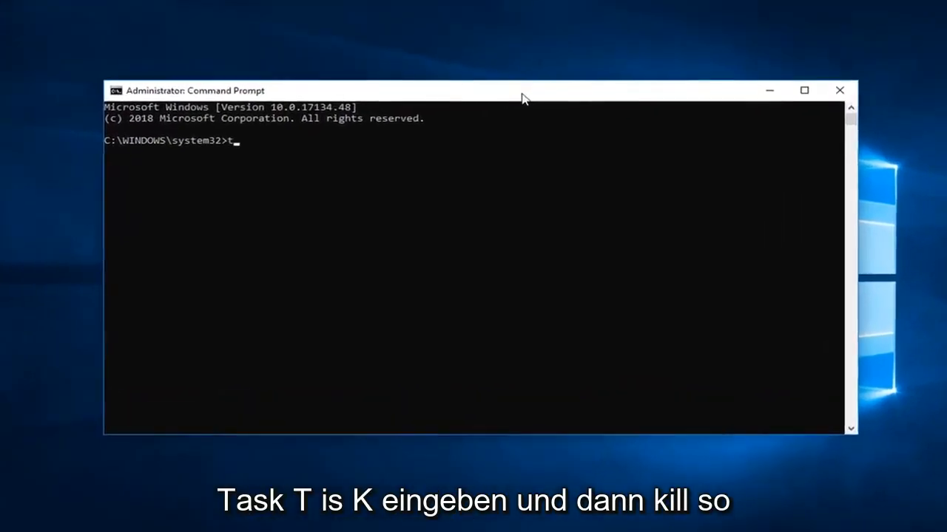
{"action": "type", "text": "ask"}
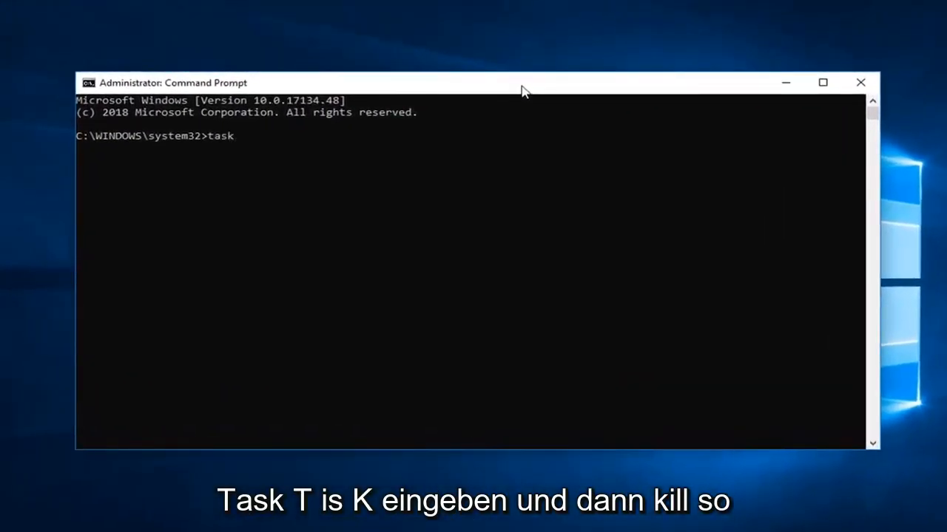
{"action": "type", "text": "kill"}
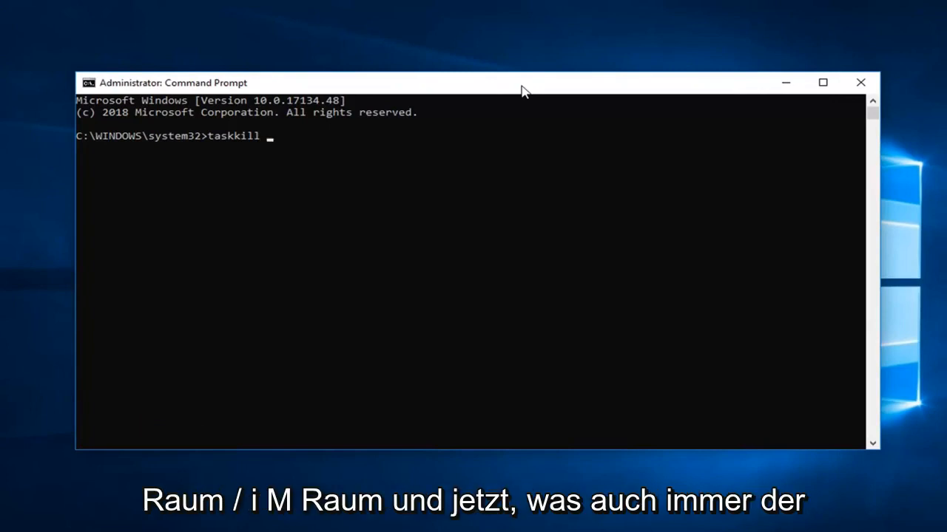
{"action": "type", "text": "/"}
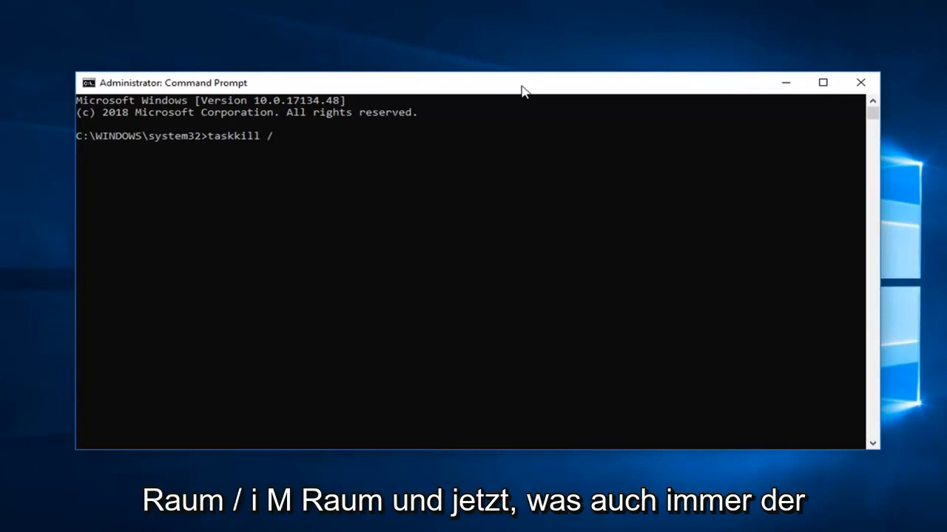
{"action": "type", "text": "im"}
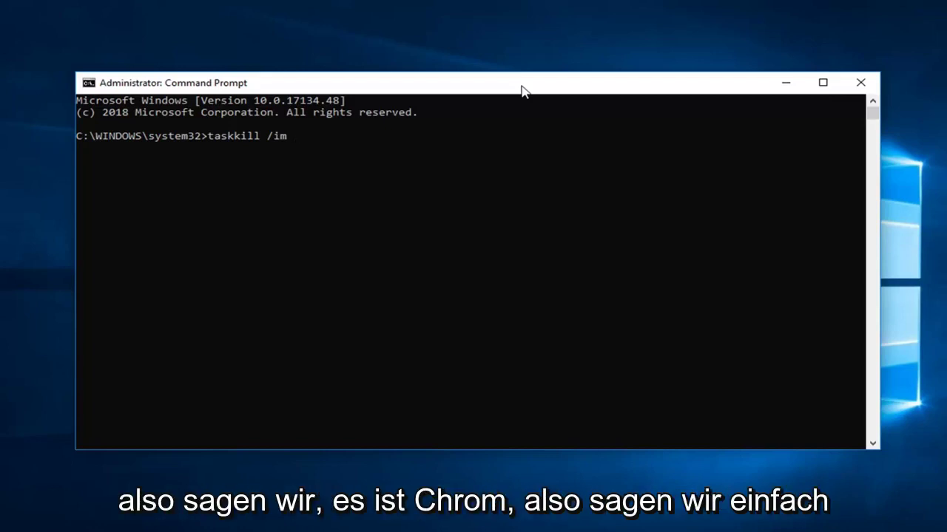
{"action": "type", "text": "ch"}
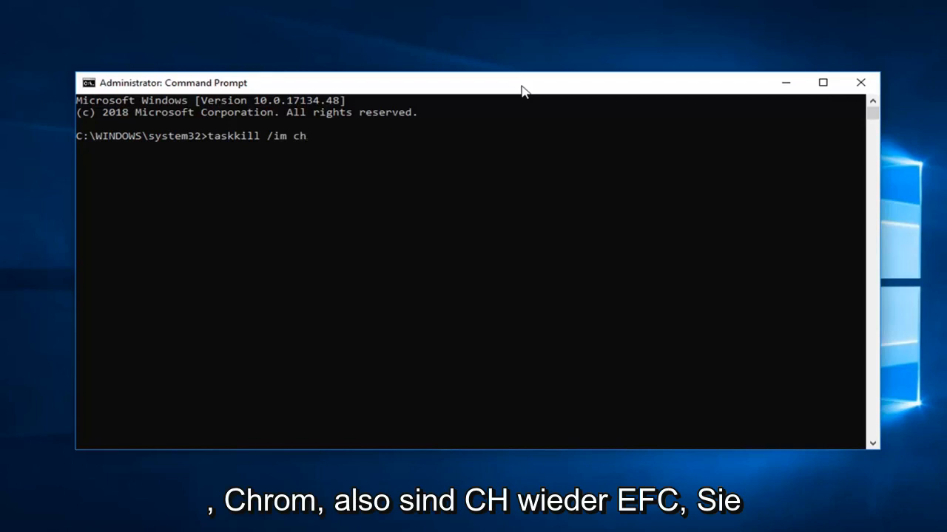
{"action": "type", "text": "rome.e"}
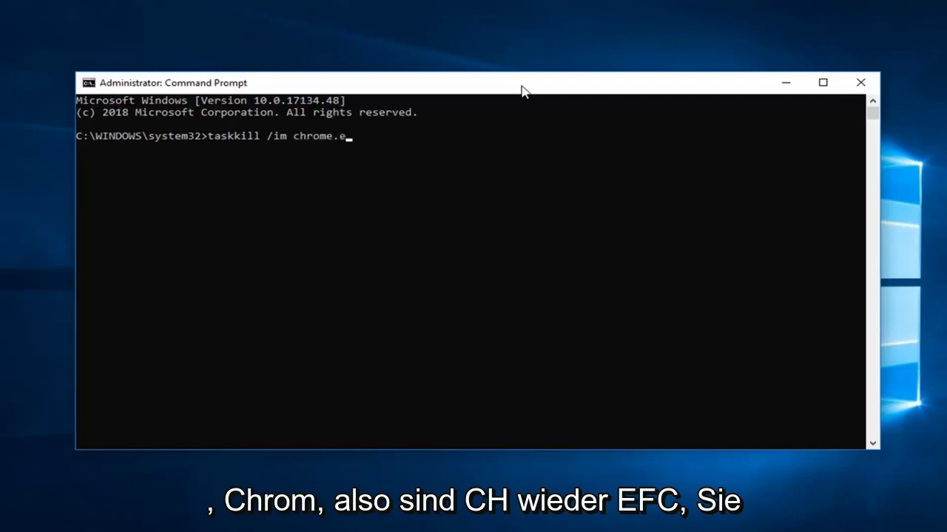
{"action": "type", "text": "xe"}
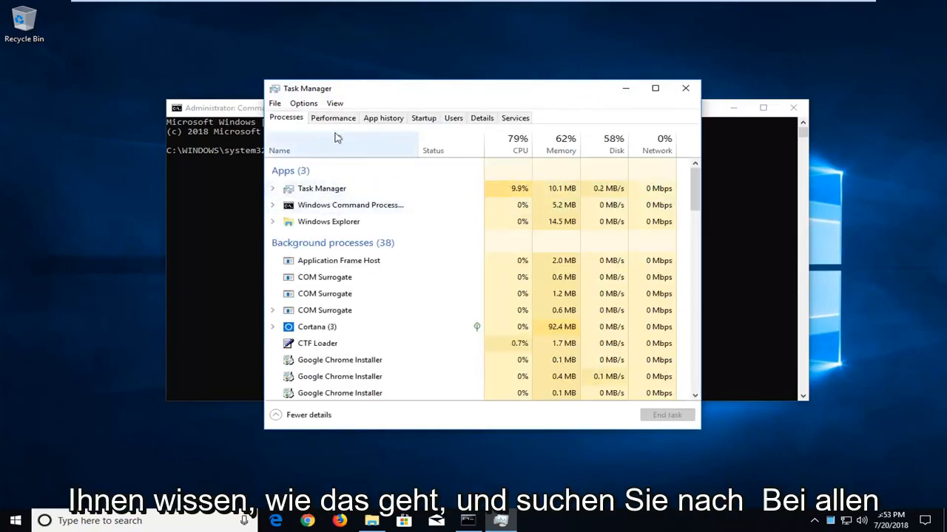
Check Task Manager's Services and Details lists for the chrome.exe image name
{"action": "left_click", "coordinate": [514, 118]}
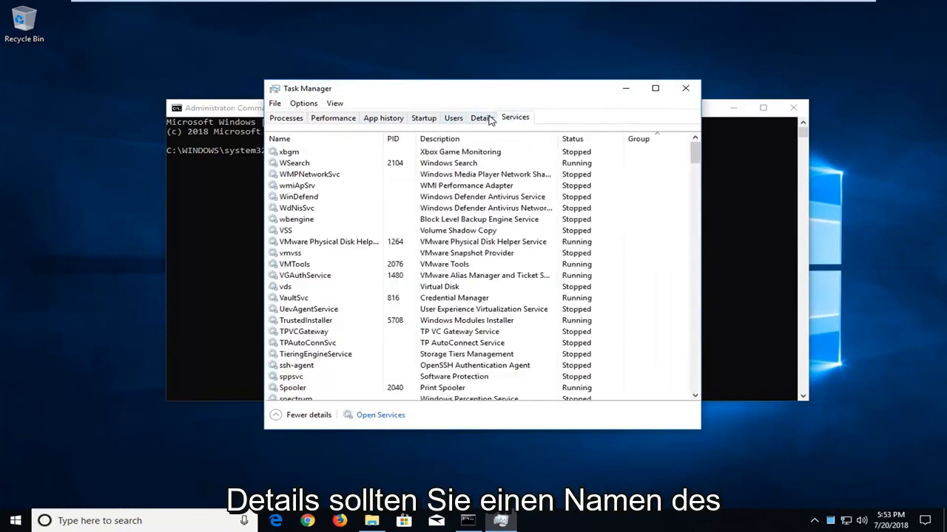
{"action": "left_click", "coordinate": [482, 119]}
{"action": "type", "text": "taskkill /im chrome.exe"}
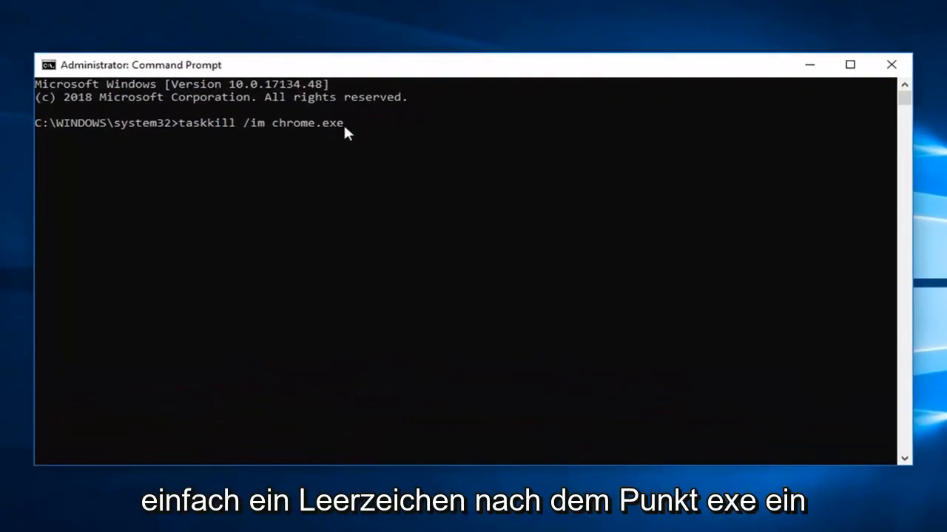
{"action": "mouse_move", "coordinate": [355, 155]}
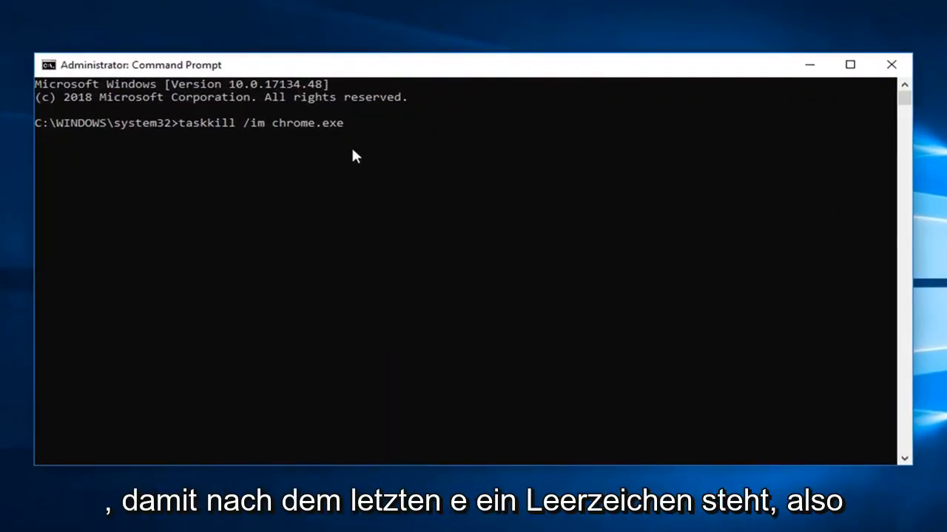
{"action": "mouse_move", "coordinate": [355, 259]}
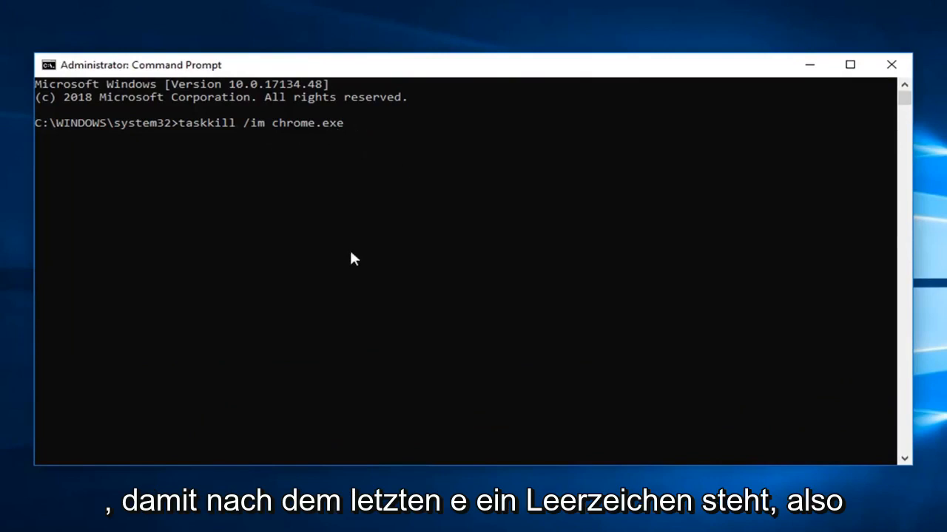
Append the /f force switch and run the taskkill command on chrome.exe
{"action": "type", "text": "/g"}
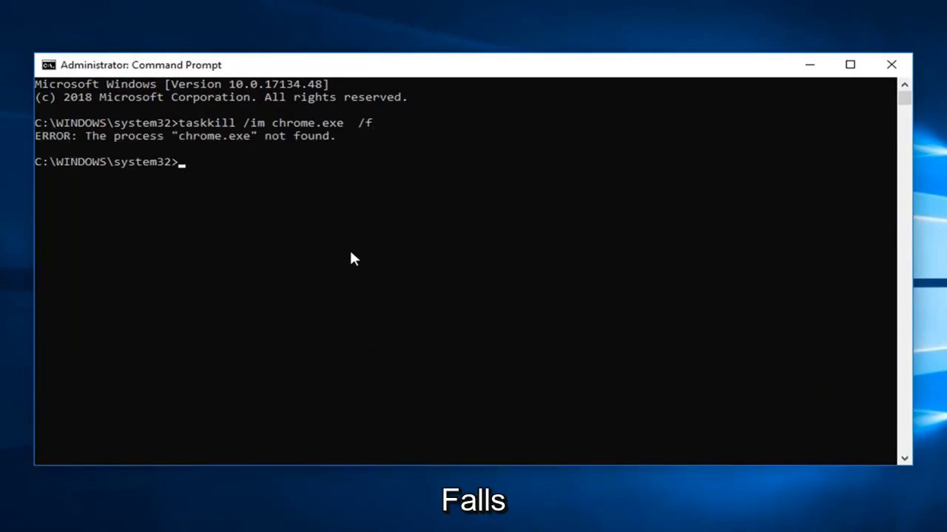
{"action": "mouse_move", "coordinate": [165, 262]}
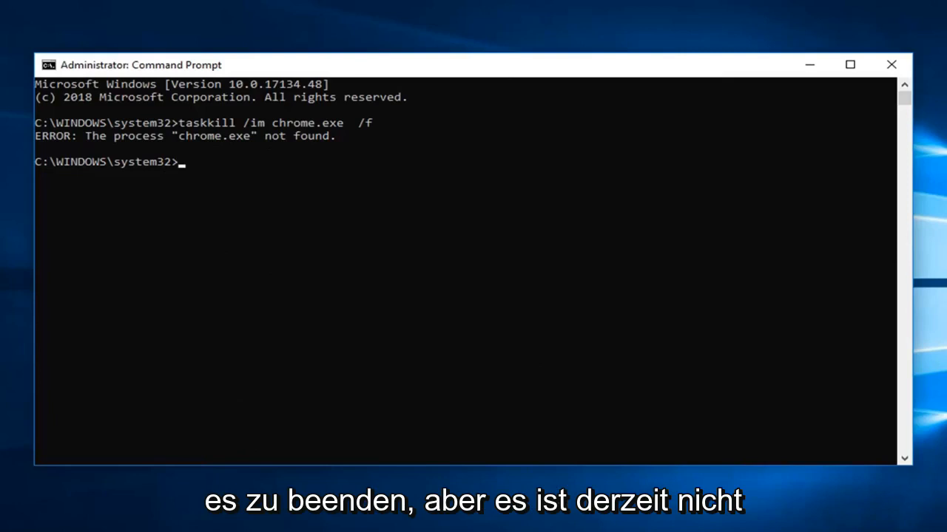
{"action": "mouse_move", "coordinate": [145, 161]}
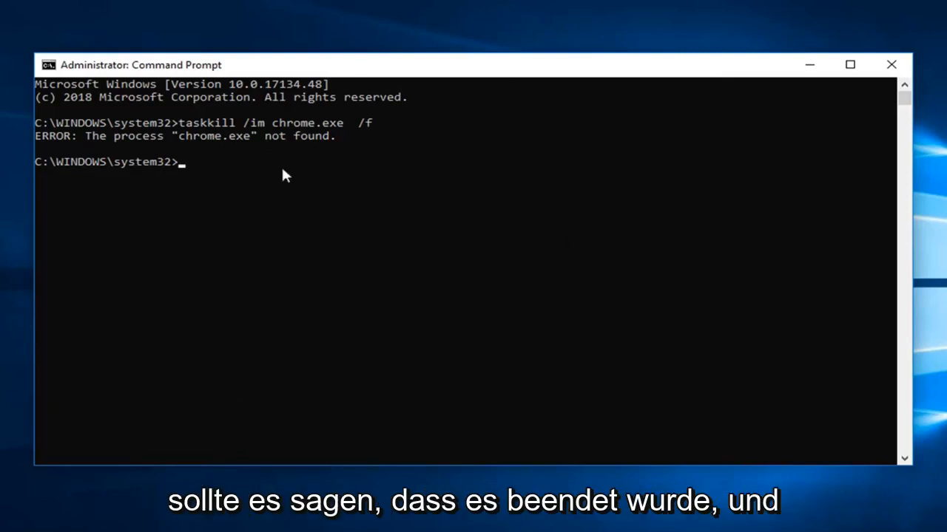
{"action": "mouse_move", "coordinate": [553, 429]}
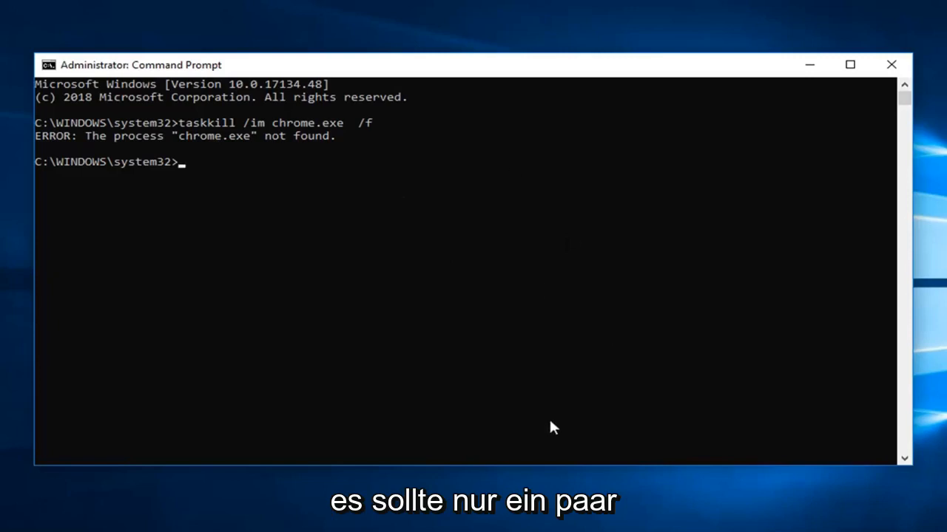